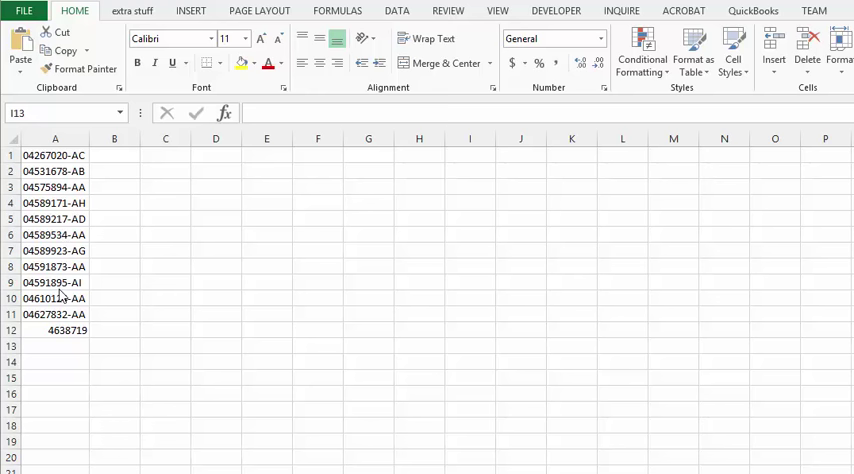
Enter a SUBSTITUTE formula in B1 replacing "-" with "" so A1 shows as 04267020AC.
click(114, 155)
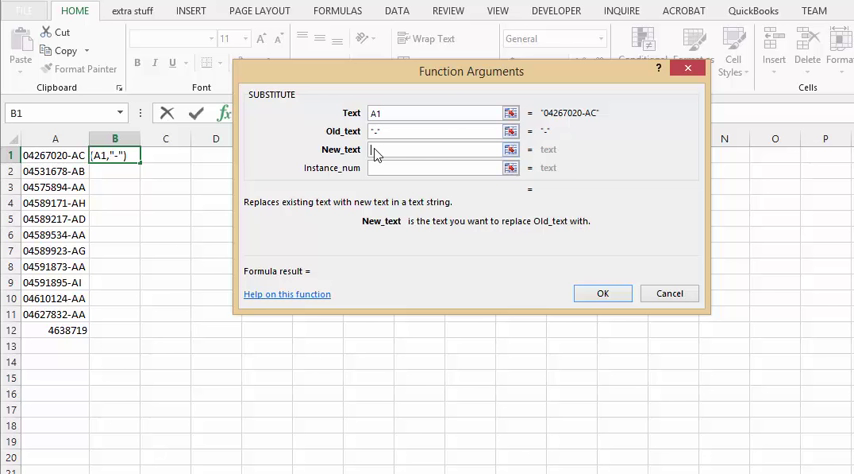
text(")
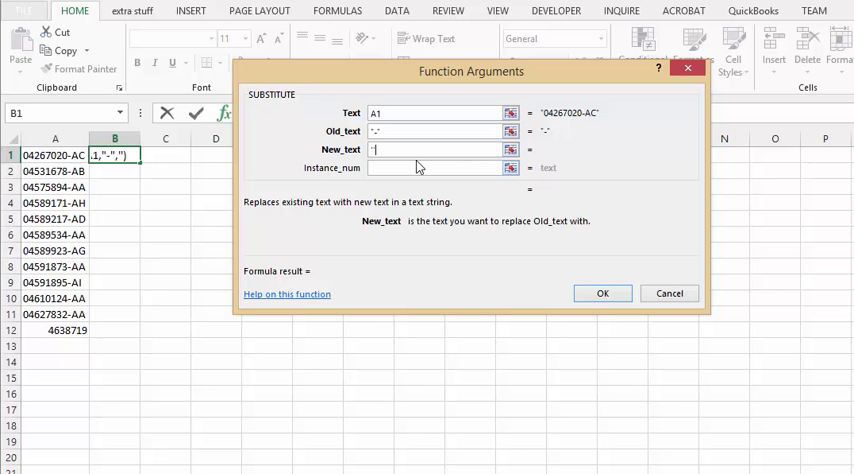
text(")
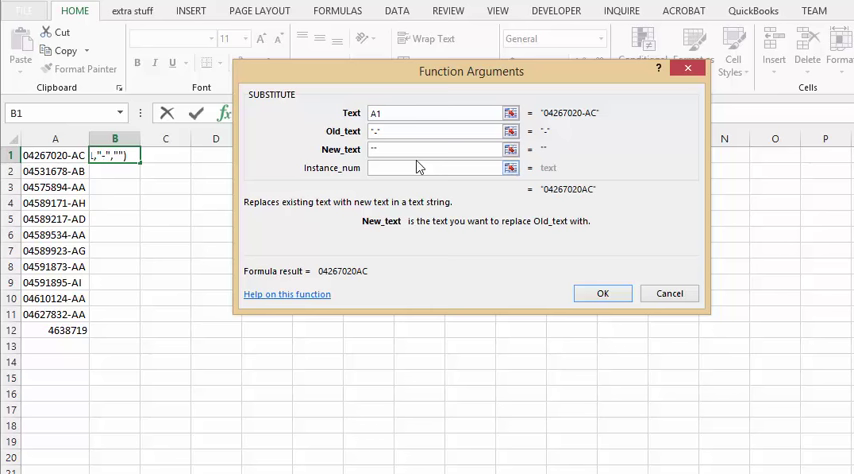
click(602, 293)
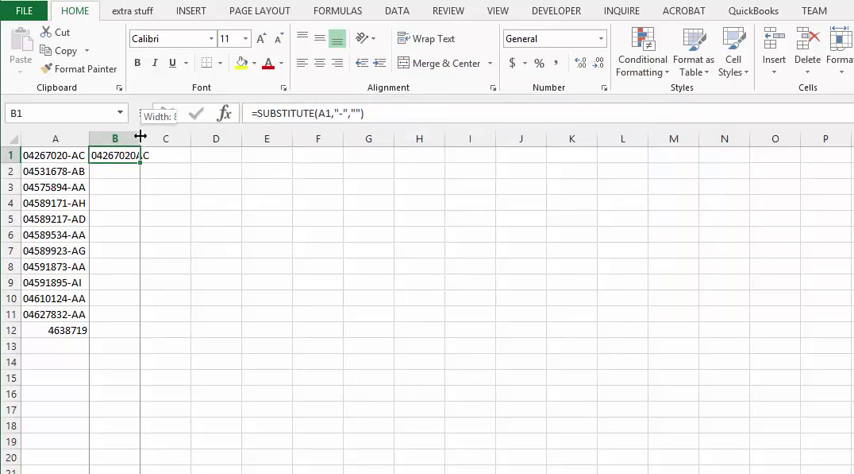